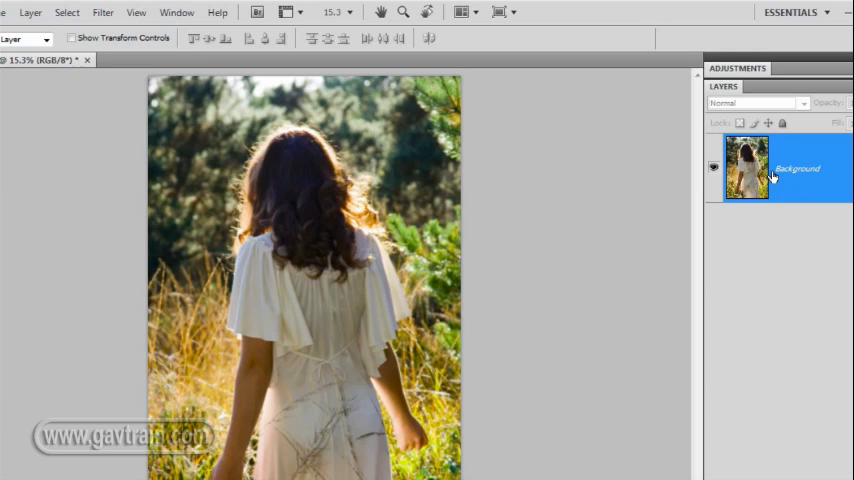
Duplicate the background photo layer via Layer > Duplicate Layer and confirm
left_click(30, 12)
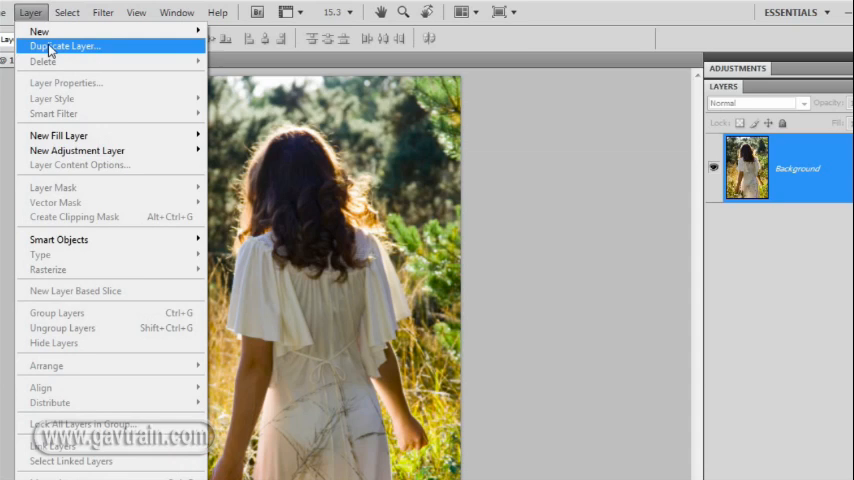
left_click(64, 44)
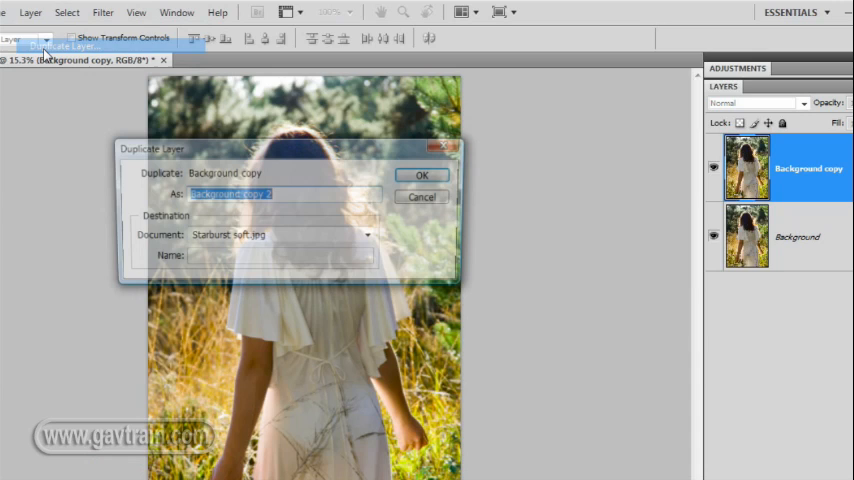
left_click(420, 174)
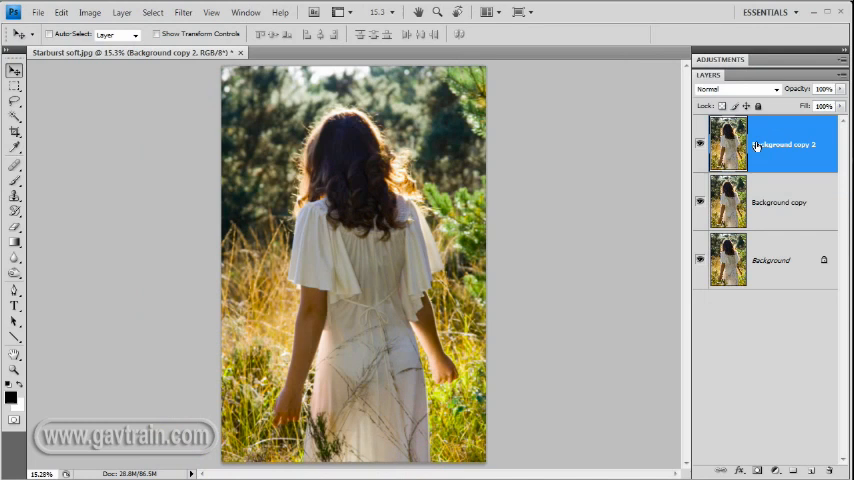
Apply a Motion Blur at 45° with maximum distance (998) to the top copy
left_click(184, 12)
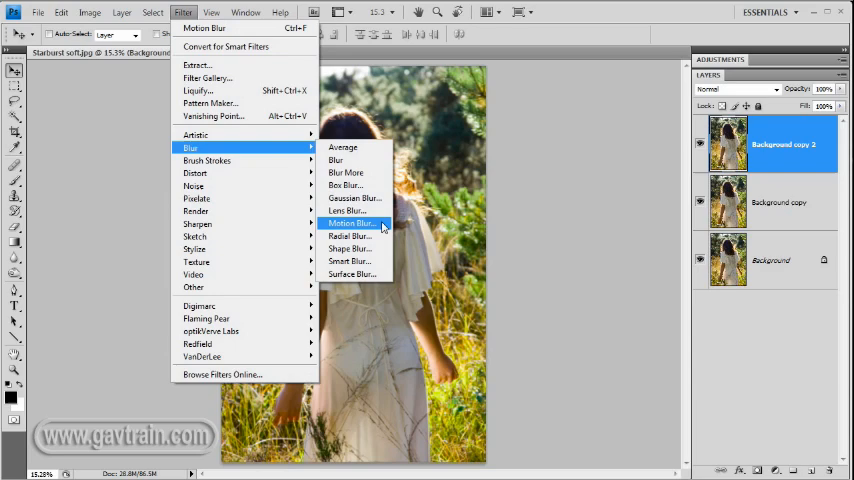
left_click(350, 224)
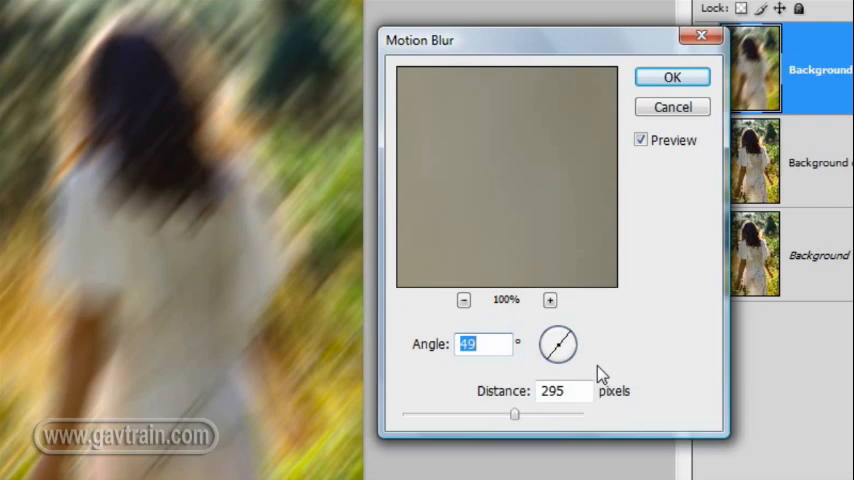
type("45")
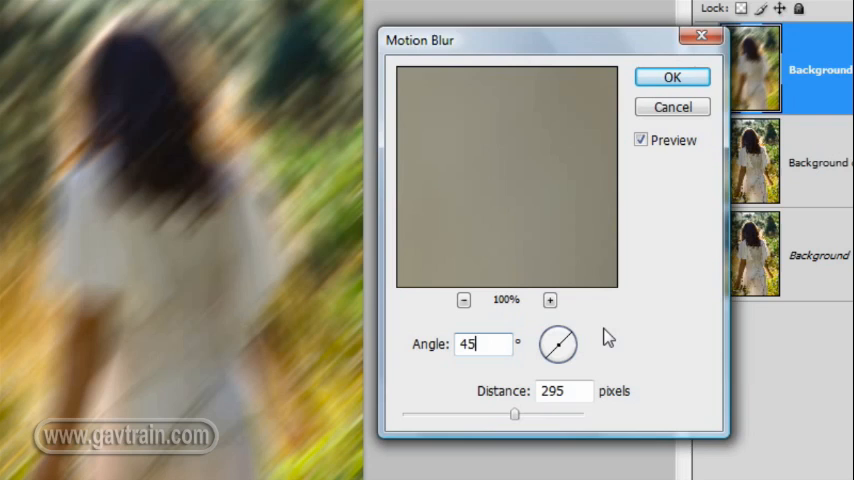
left_click_drag(516, 414, 584, 414)
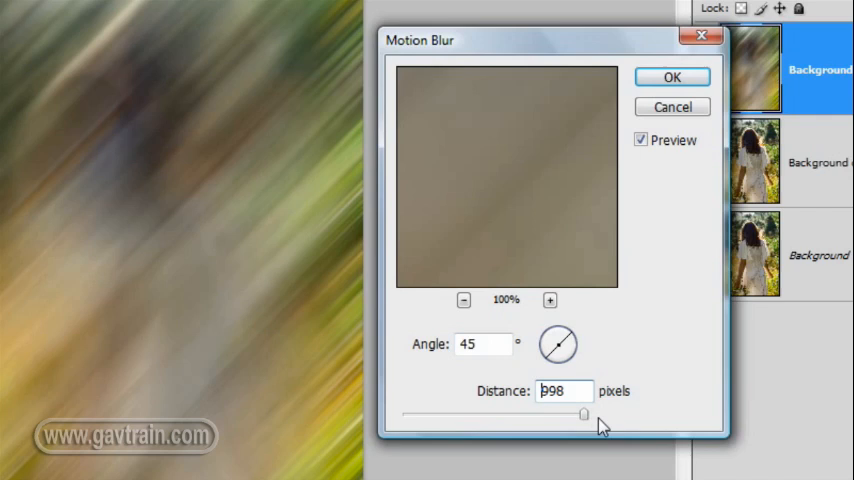
left_click(672, 76)
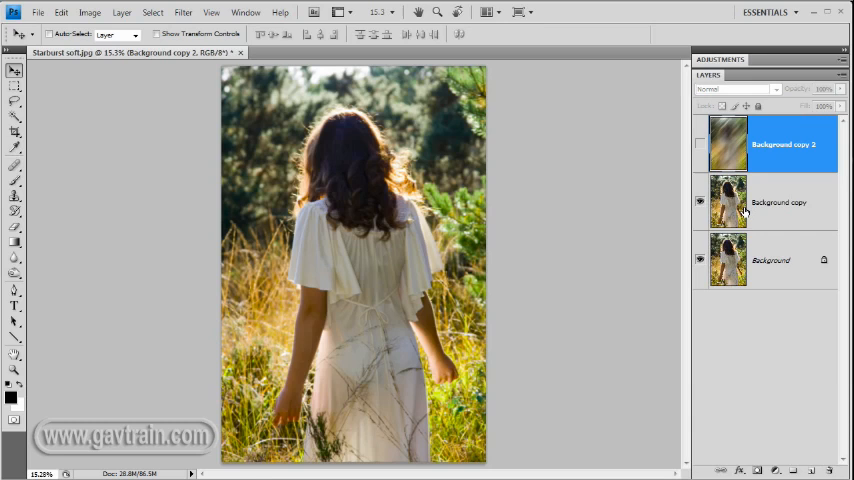
Apply a Motion Blur at -45° with distance 998 to the middle Background copy
left_click(182, 12)
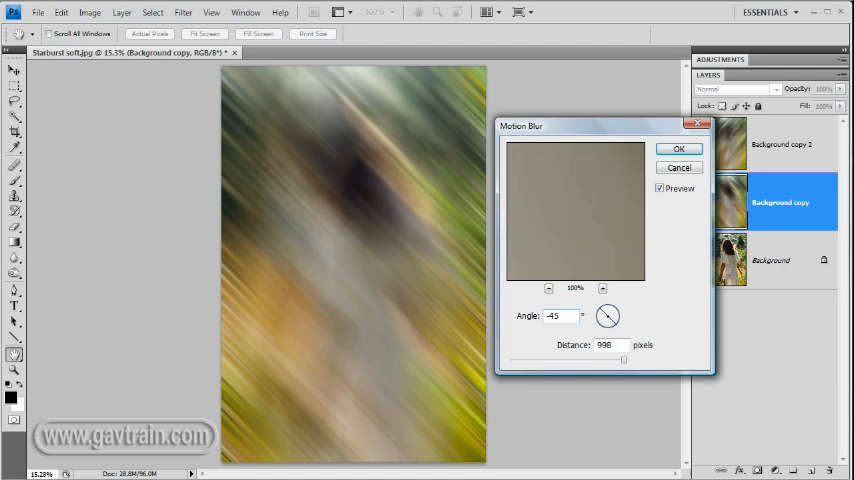
left_click(678, 148)
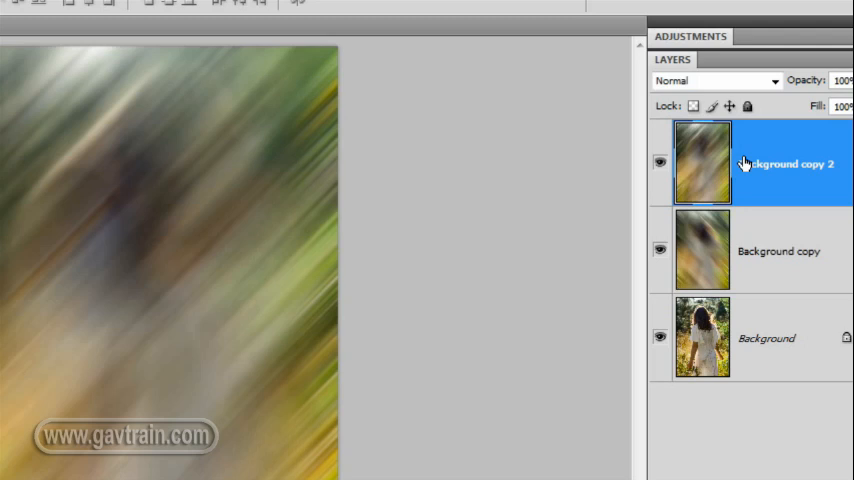
Set Background copy 2 to Screen blending and merge it down into the middle copy
left_click(716, 80)
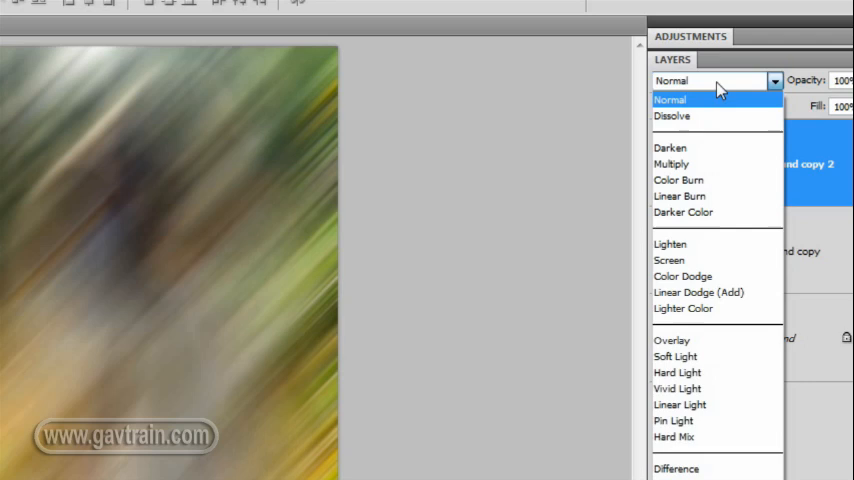
left_click(668, 260)
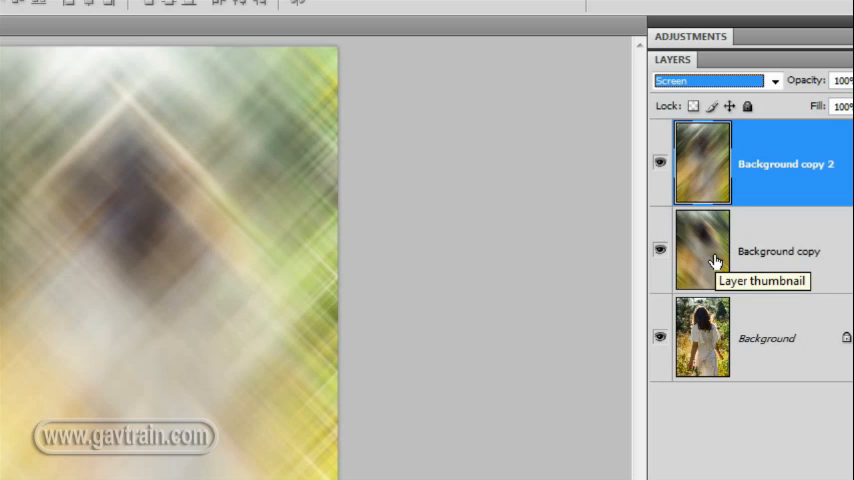
mouse_move(720, 190)
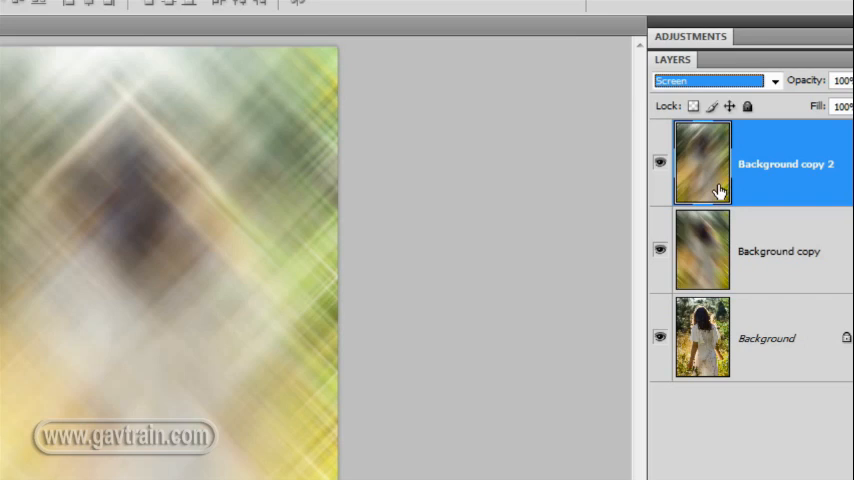
left_click(122, 12)
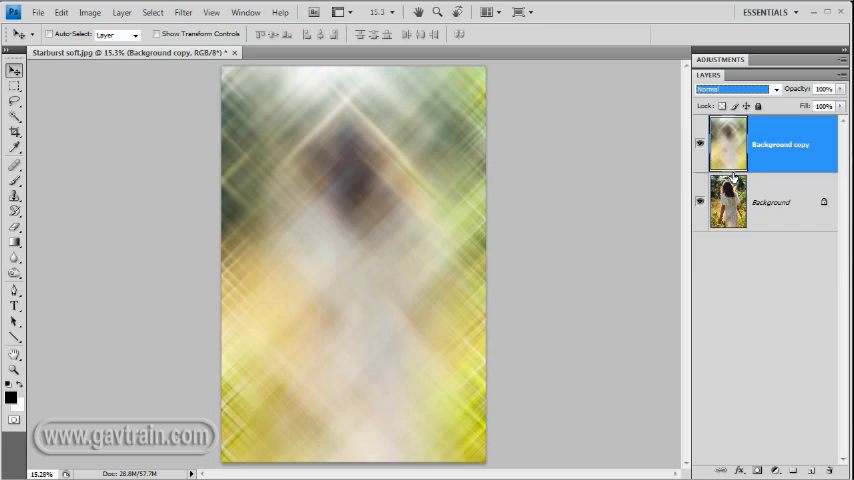
Set the merged starburst layer's blend mode to Screen so the photo glows through
left_click(736, 88)
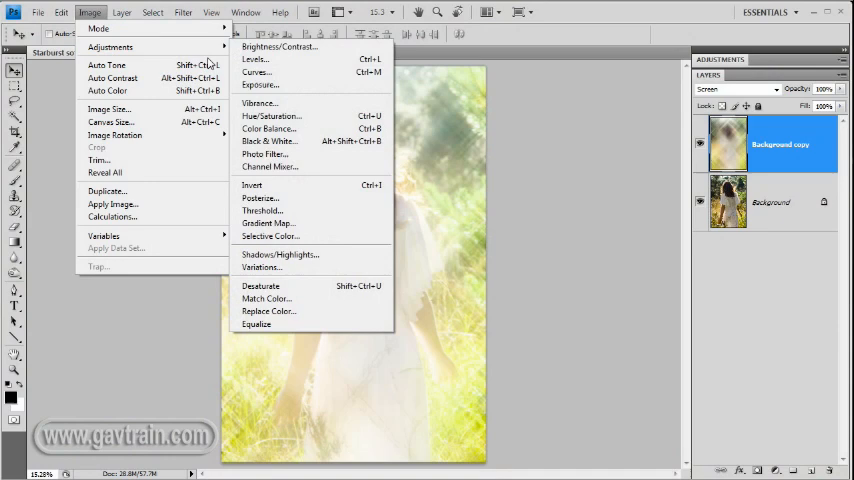
Apply Levels with the black input slider at 76 to darken the glow's shadows
left_click(254, 60)
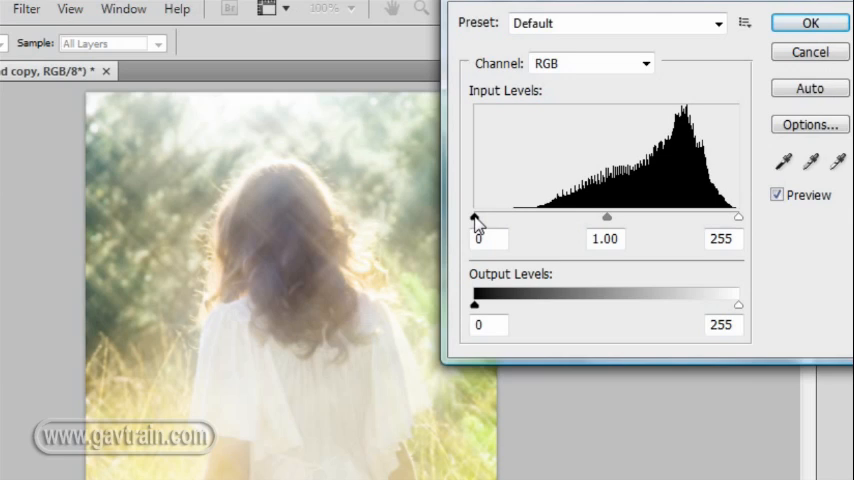
left_click_drag(476, 216, 552, 216)
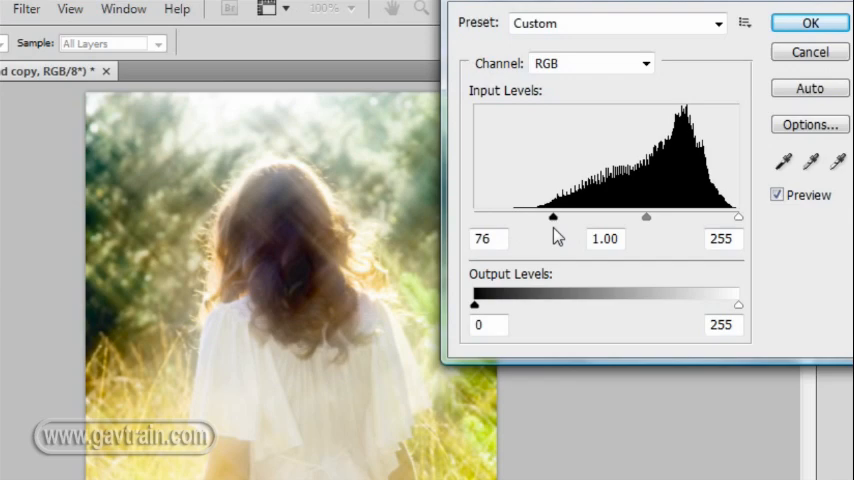
left_click(810, 22)
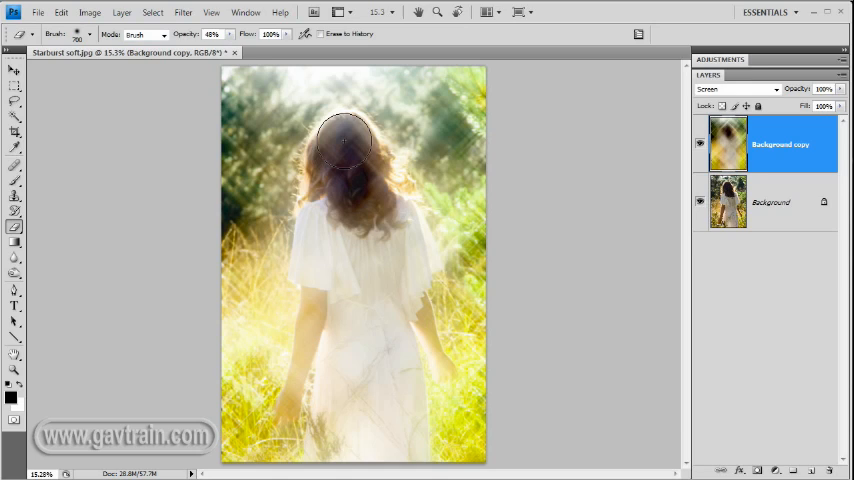
Erase the glow over her hair at low opacity and toggle the layer to compare
left_click_drag(344, 140, 578, 328)
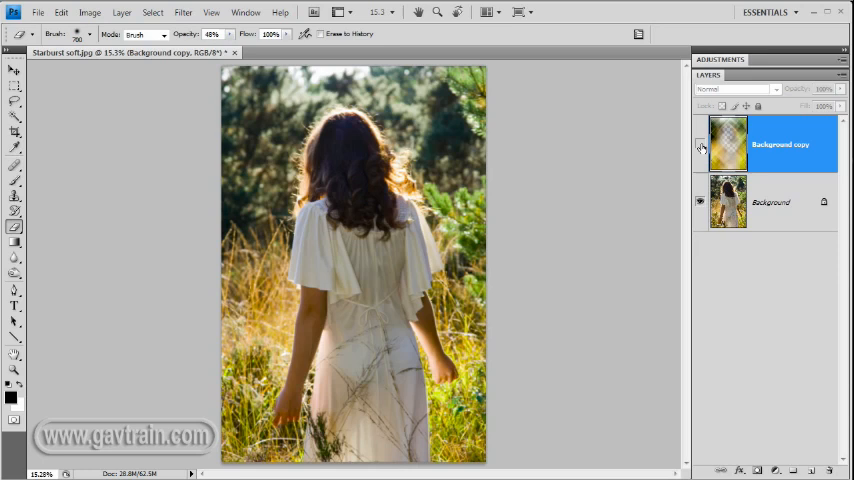
left_click(736, 88)
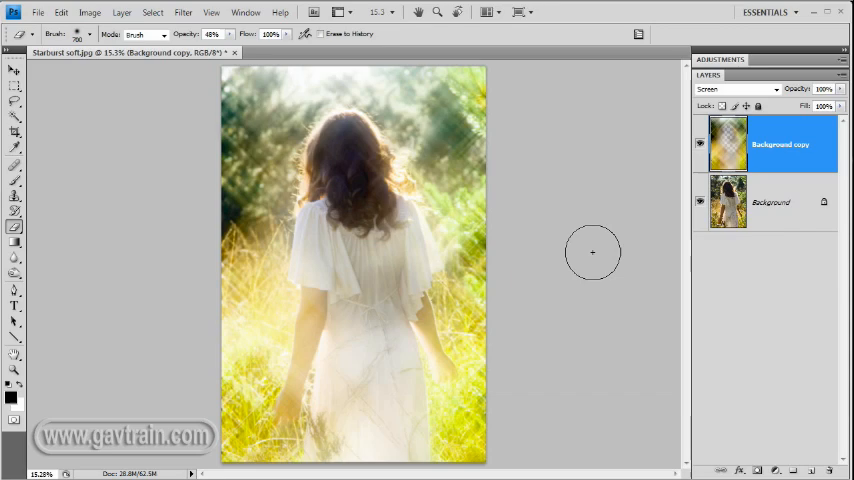